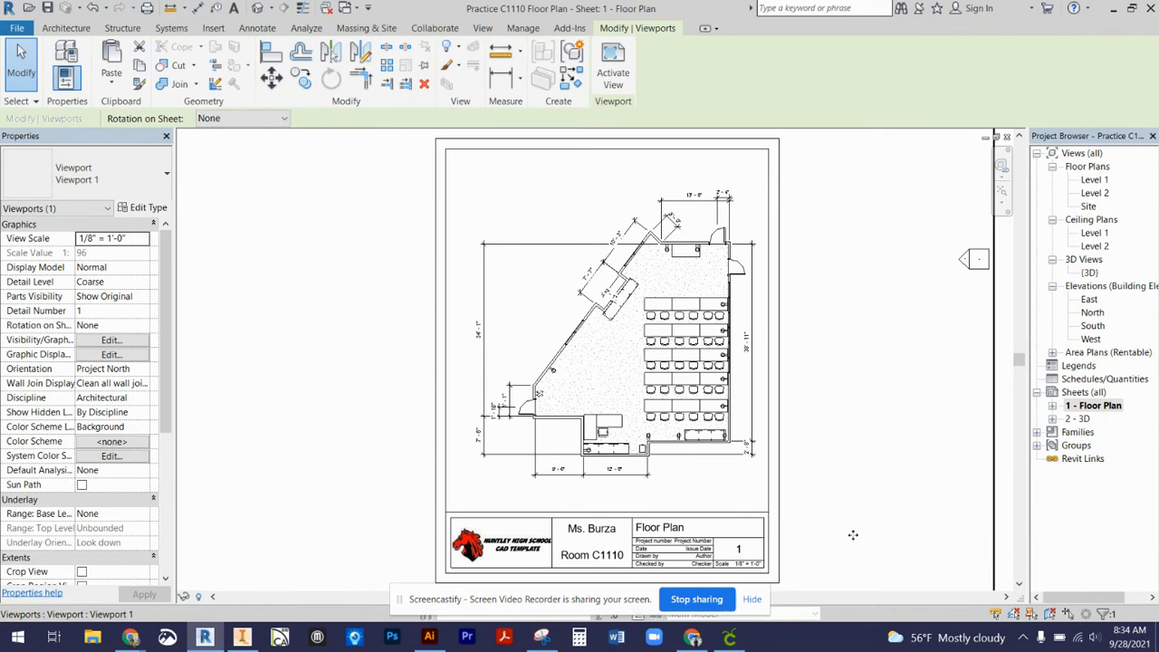
pyautogui.moveTo(589, 529)
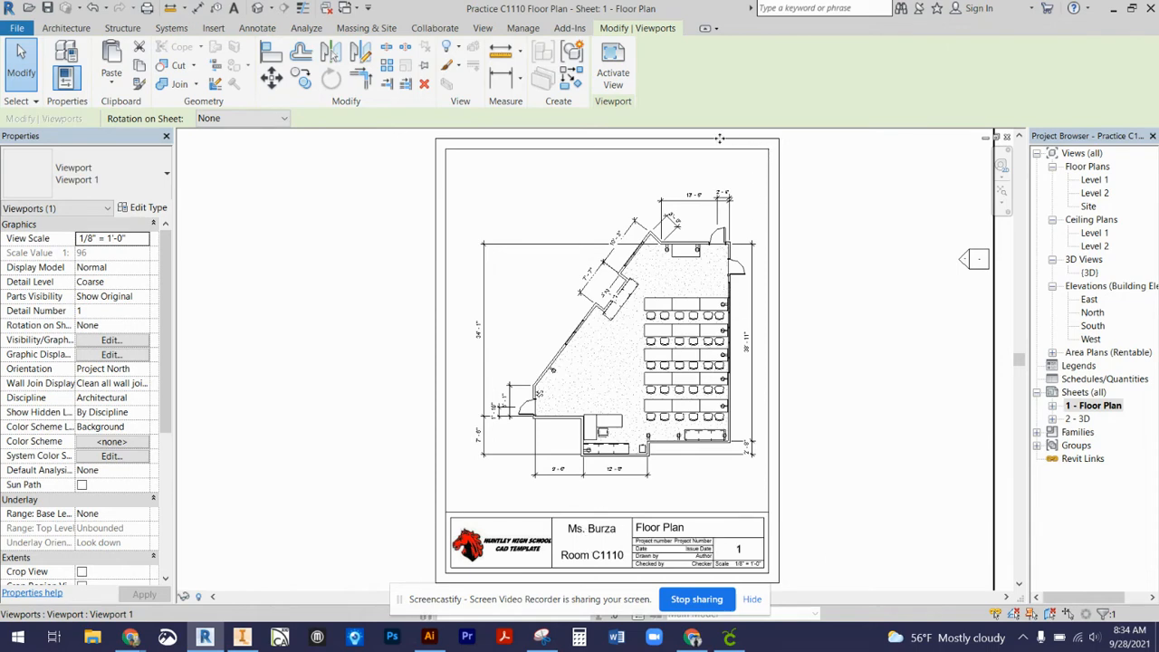
pyautogui.moveTo(446, 431)
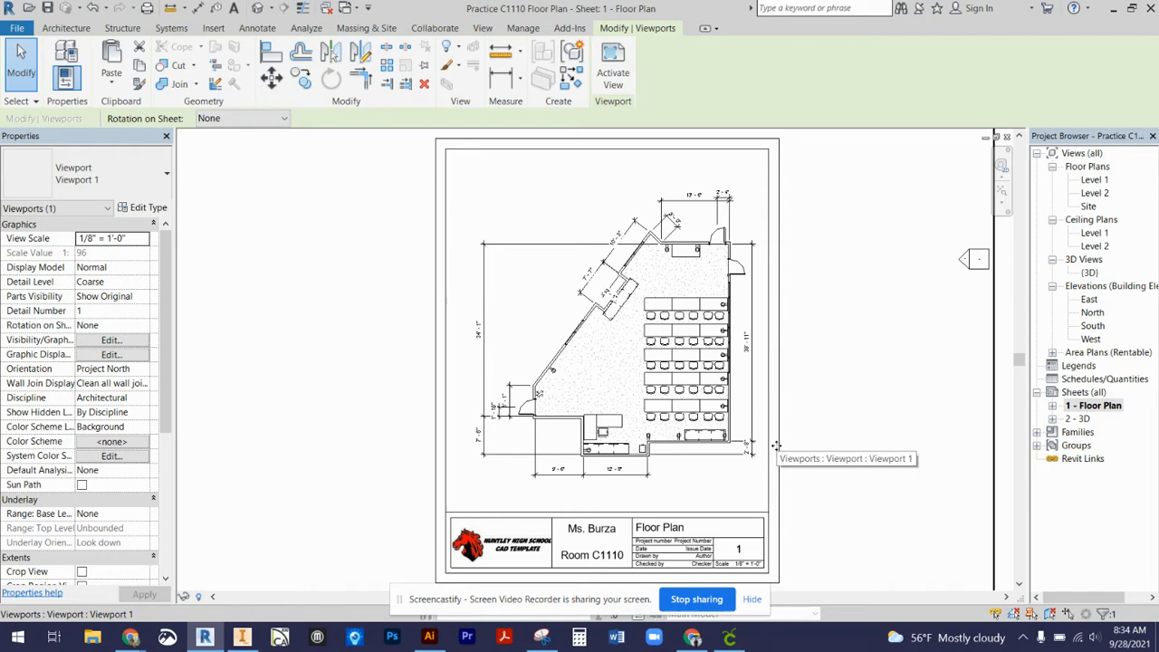
pyautogui.moveTo(735, 501)
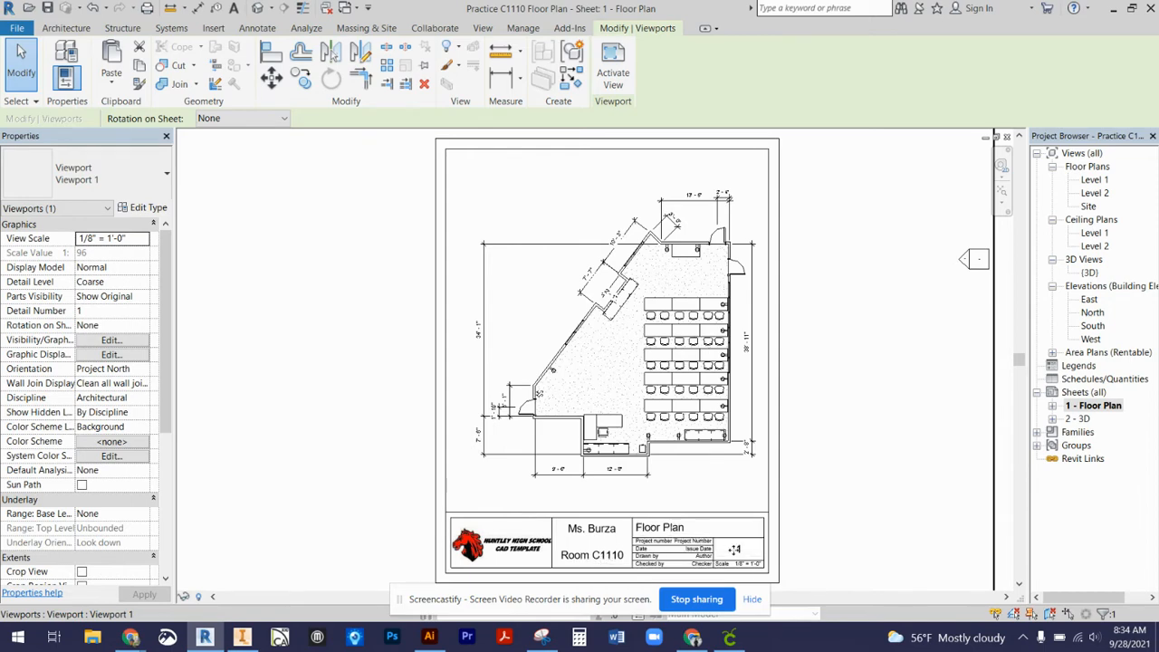
pyautogui.moveTo(738, 553)
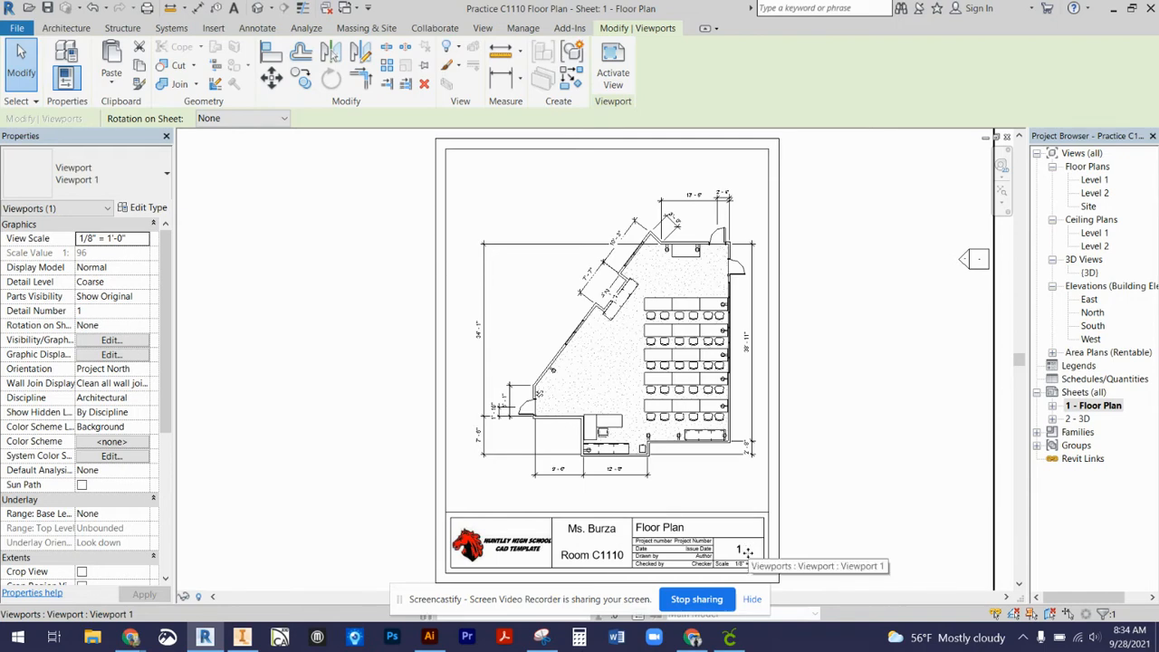
pyautogui.moveTo(625, 375)
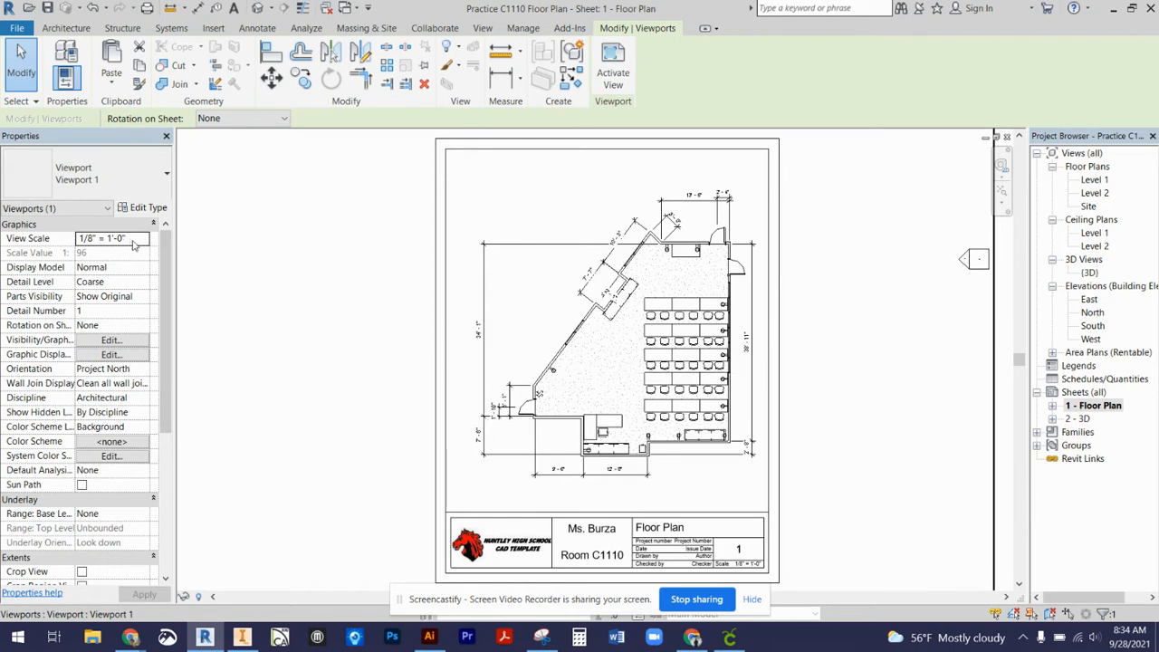
# Bring up the Print dialog from the File menu and choose the HHS C1110 printer as output device.
pyautogui.click(141, 239)
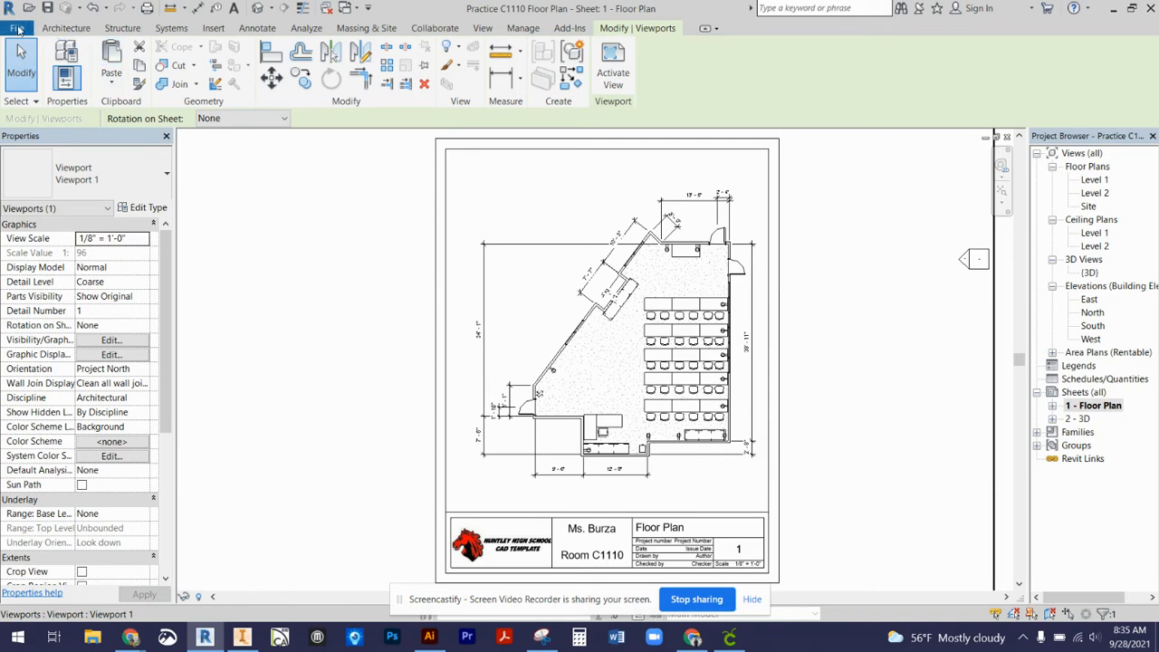
pyautogui.click(16, 29)
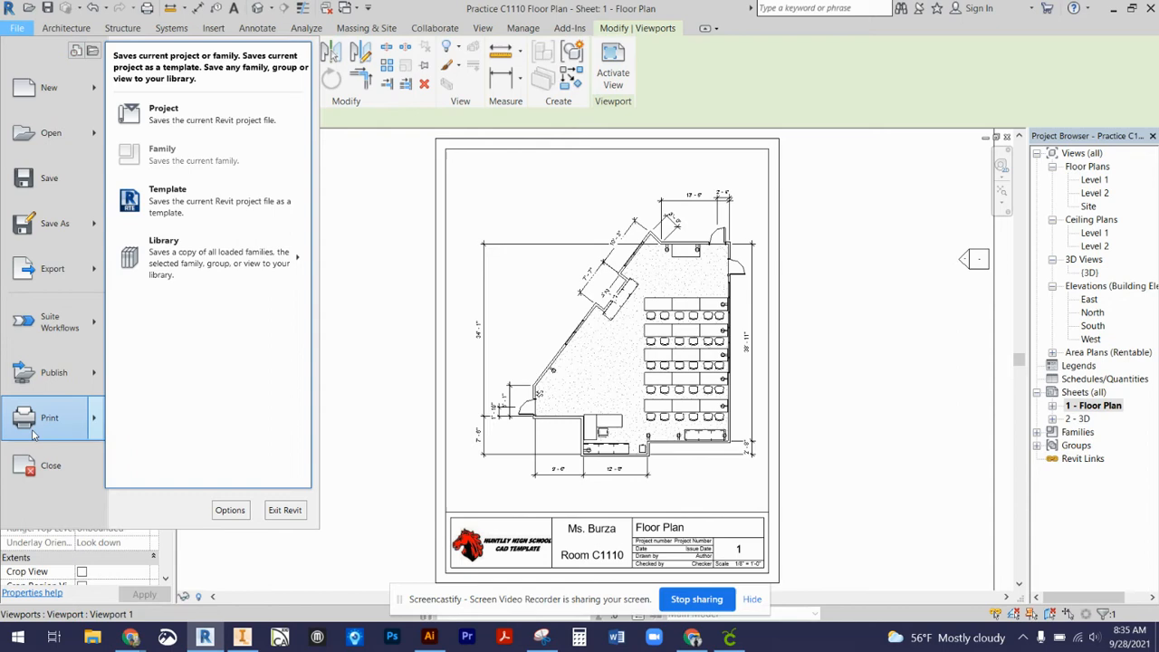
pyautogui.click(51, 417)
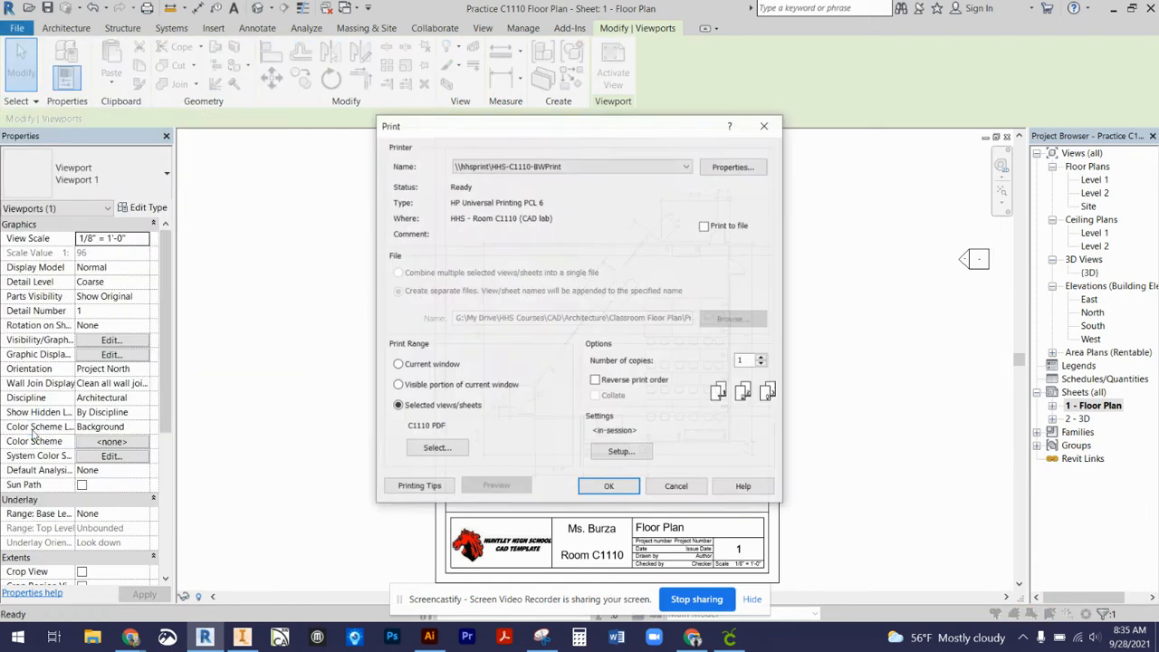
pyautogui.click(570, 166)
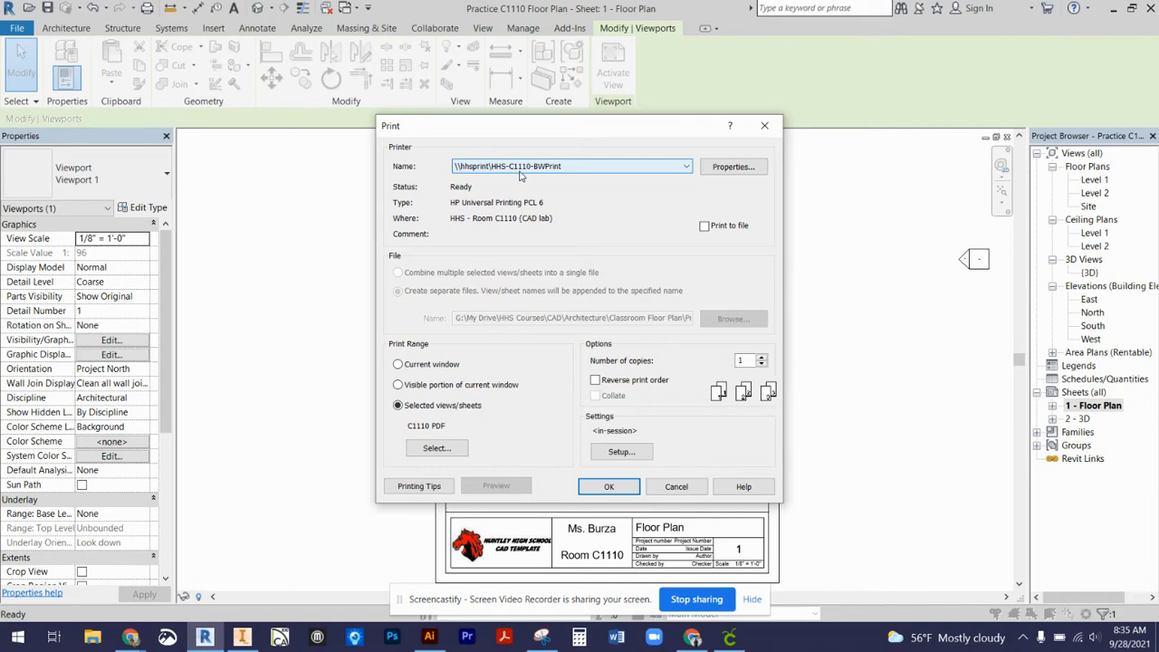
pyautogui.moveTo(537, 174)
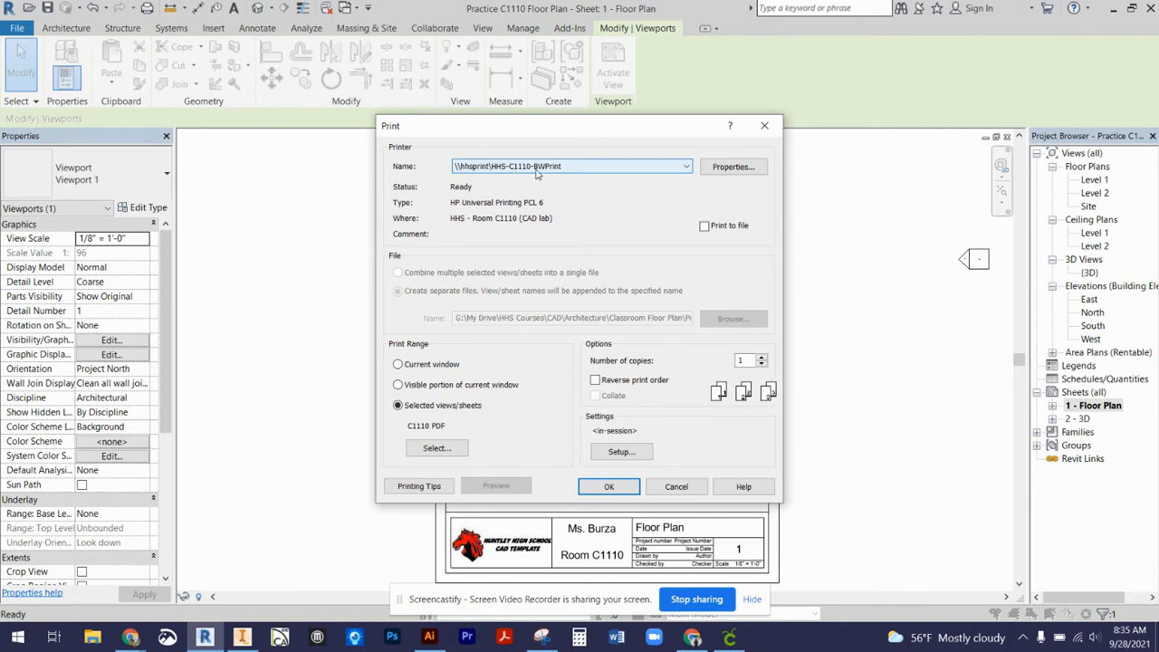
pyautogui.moveTo(561, 174)
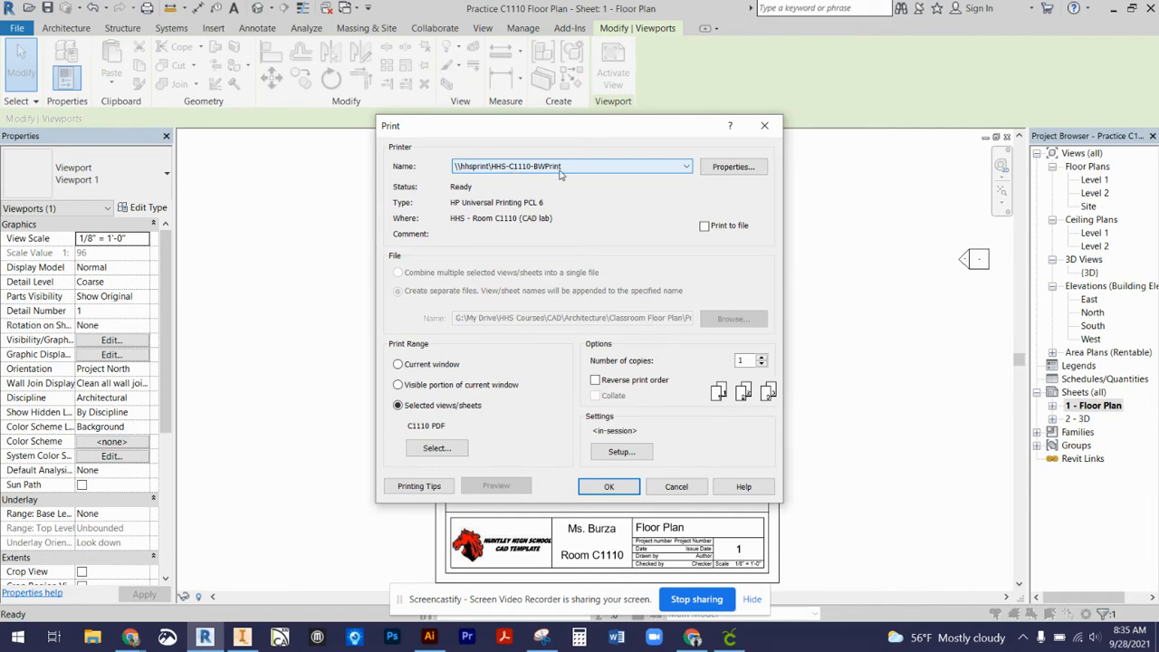
pyautogui.click(685, 166)
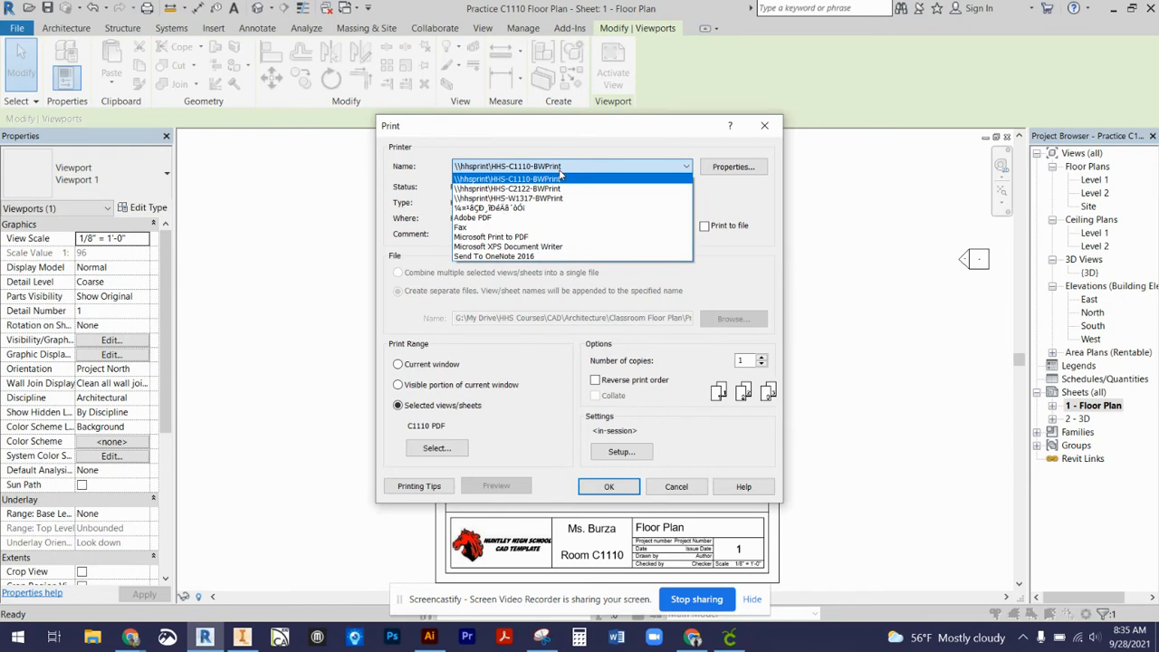
pyautogui.click(507, 178)
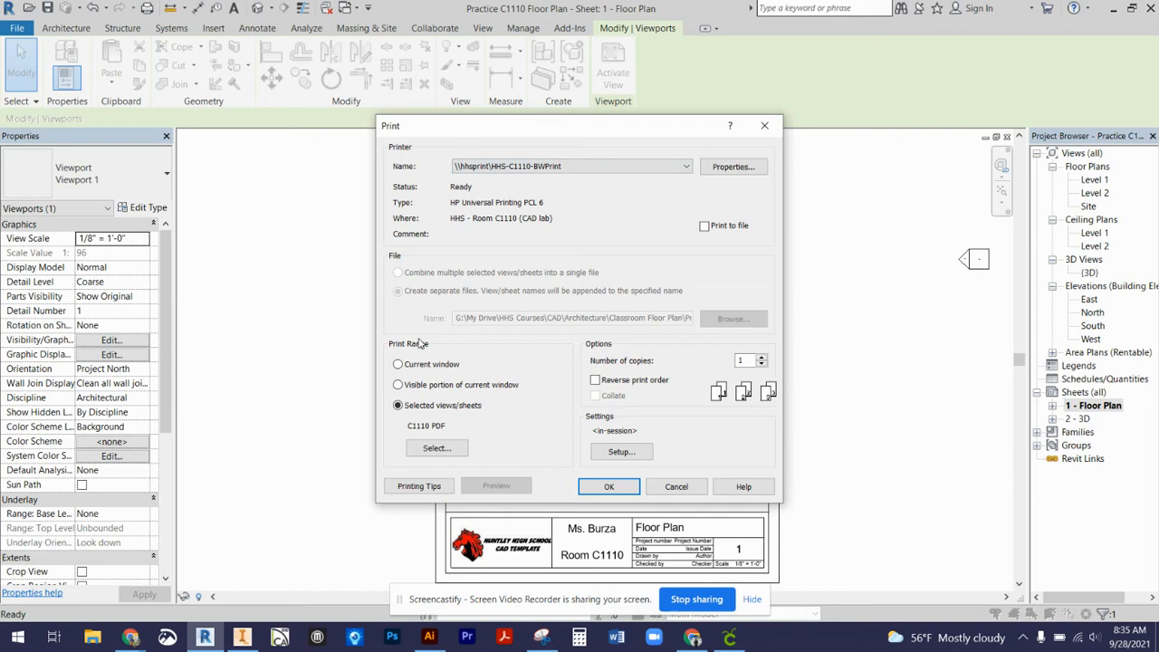
pyautogui.moveTo(395, 354)
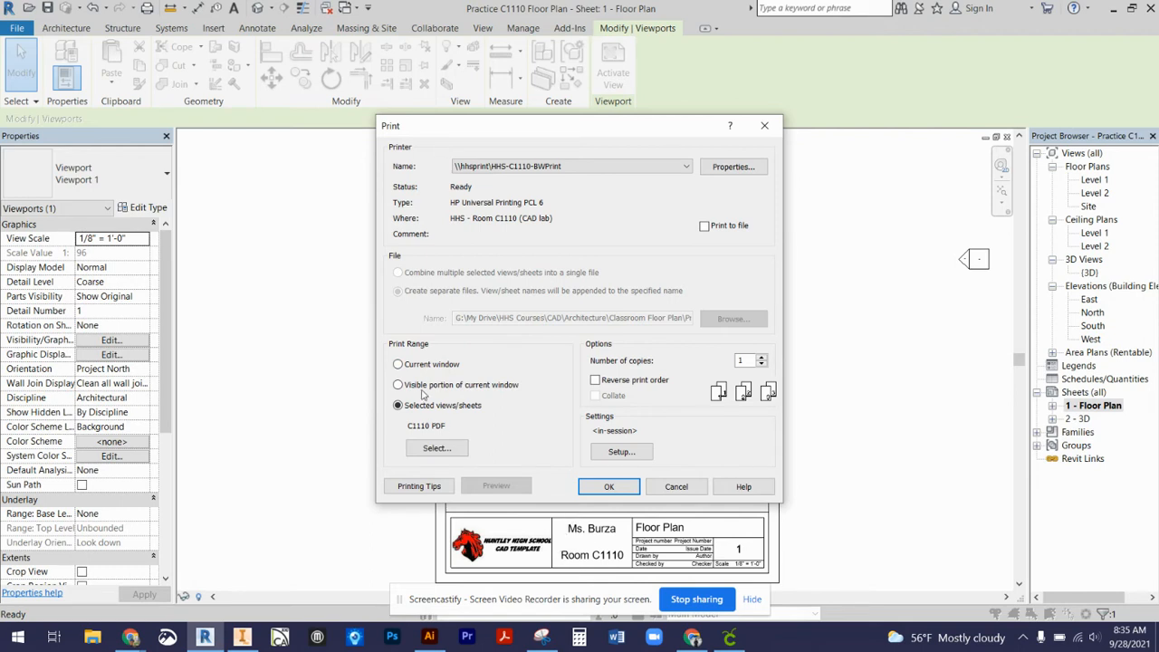
pyautogui.click(399, 406)
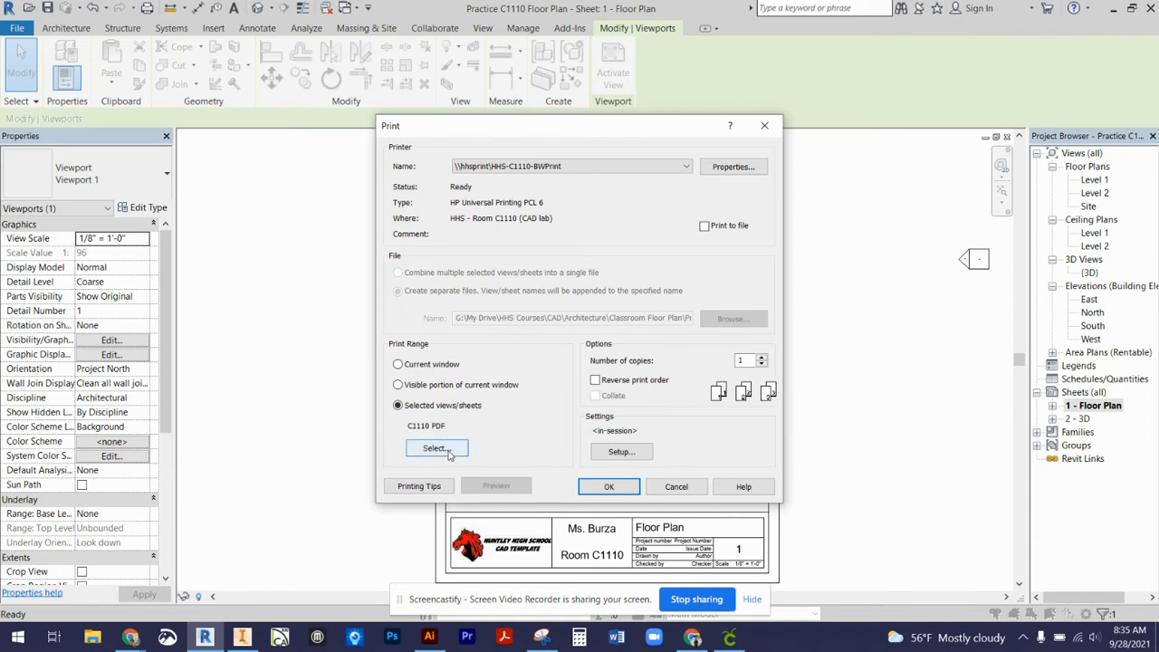
pyautogui.click(398, 405)
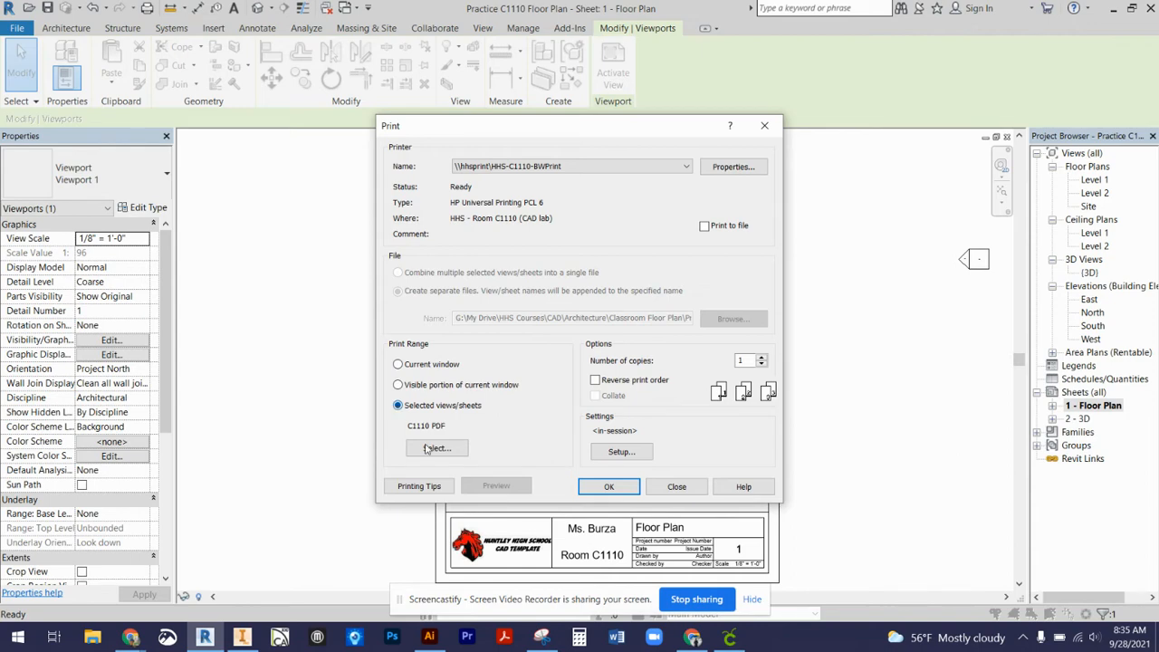
pyautogui.click(438, 450)
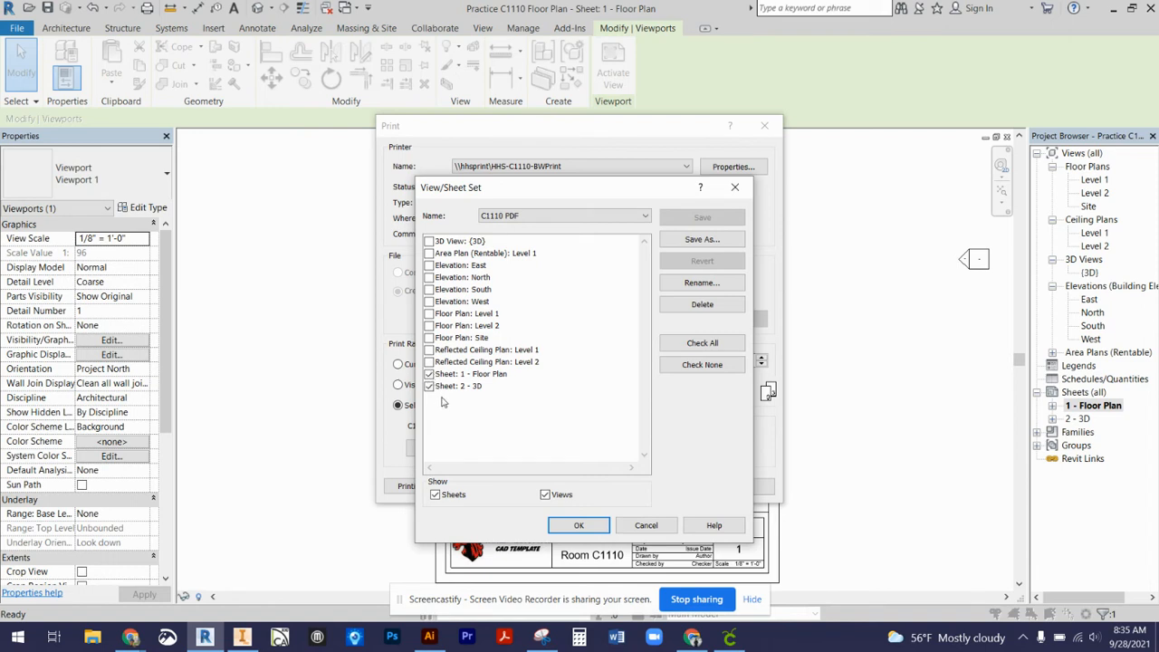
pyautogui.moveTo(487, 384)
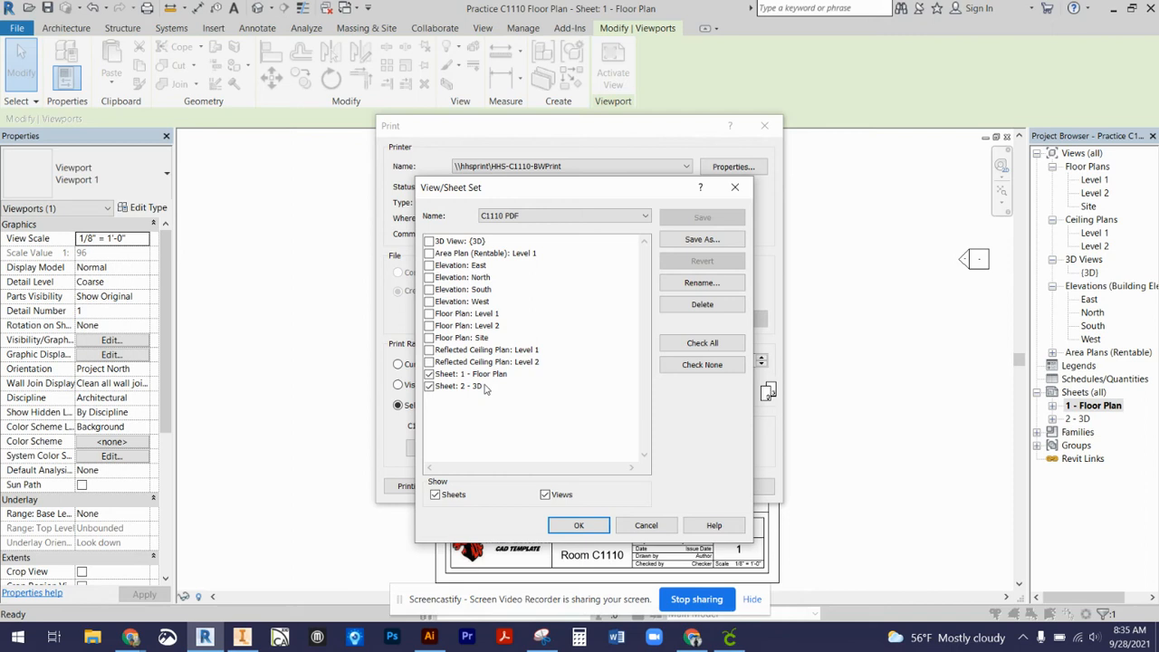
pyautogui.moveTo(493, 374)
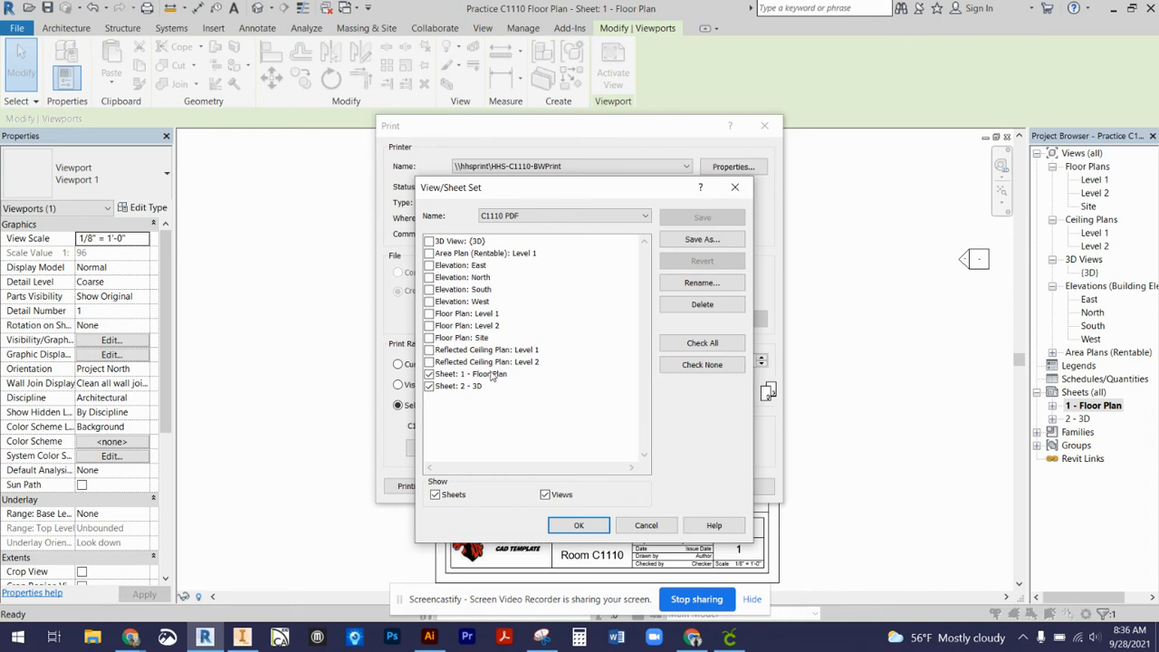
pyautogui.moveTo(480, 389)
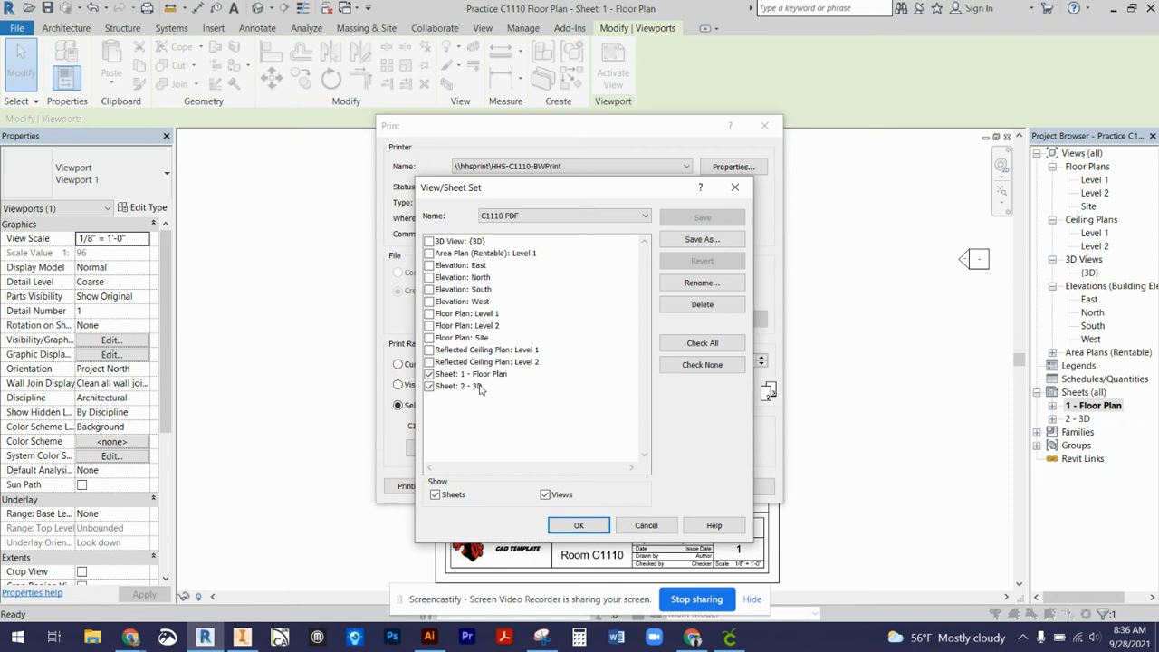
pyautogui.moveTo(517, 401)
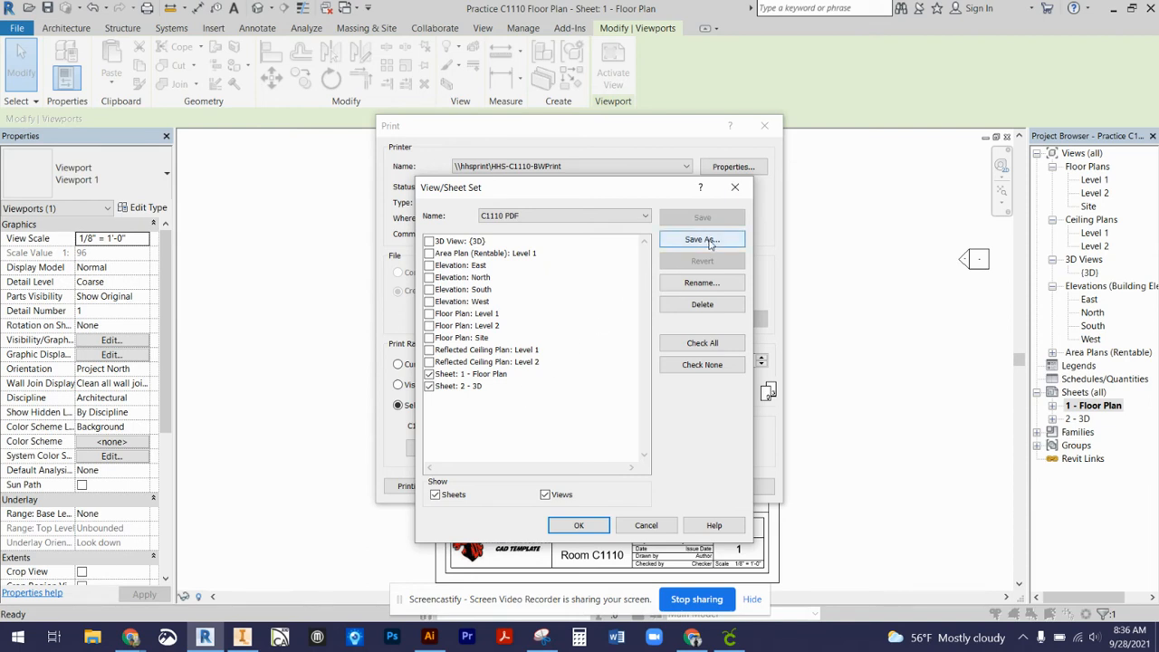
# Try Save As for the sheet set, cancel the name prompt, and accept the C1110 PDF set.
pyautogui.click(703, 240)
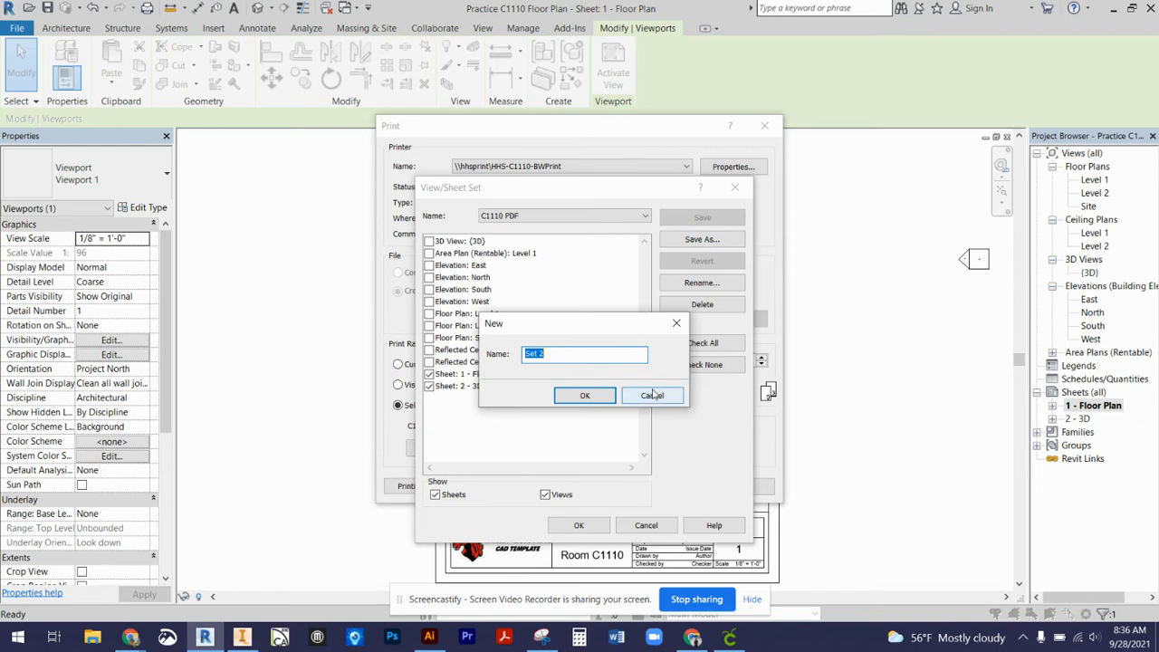
pyautogui.click(652, 395)
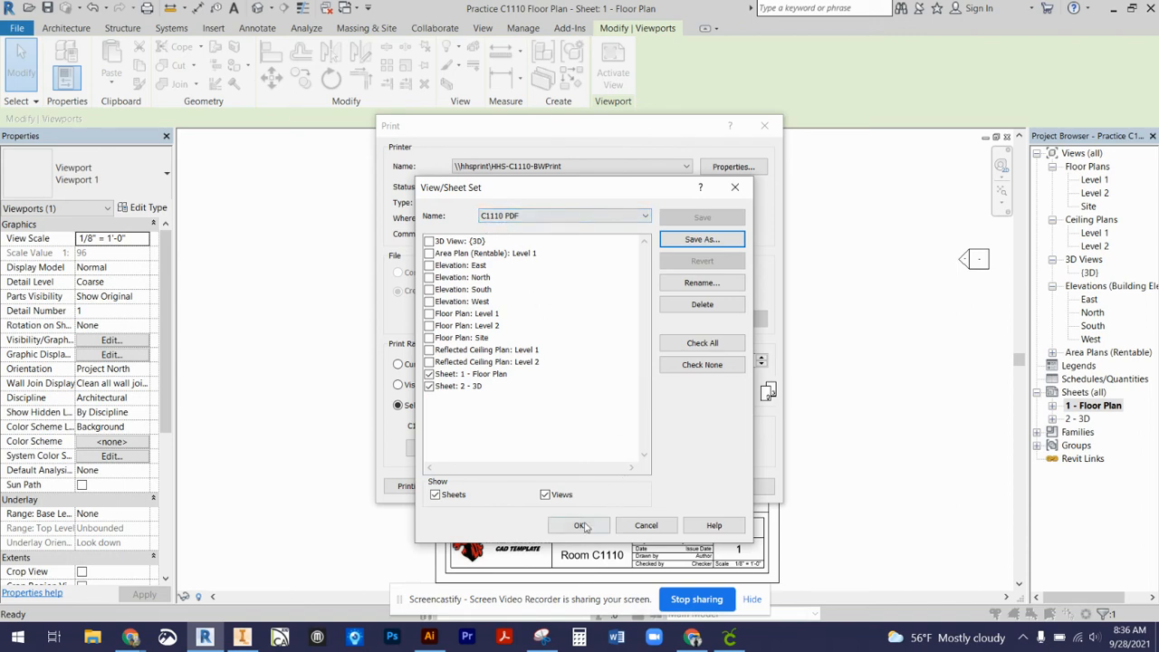
pyautogui.click(579, 526)
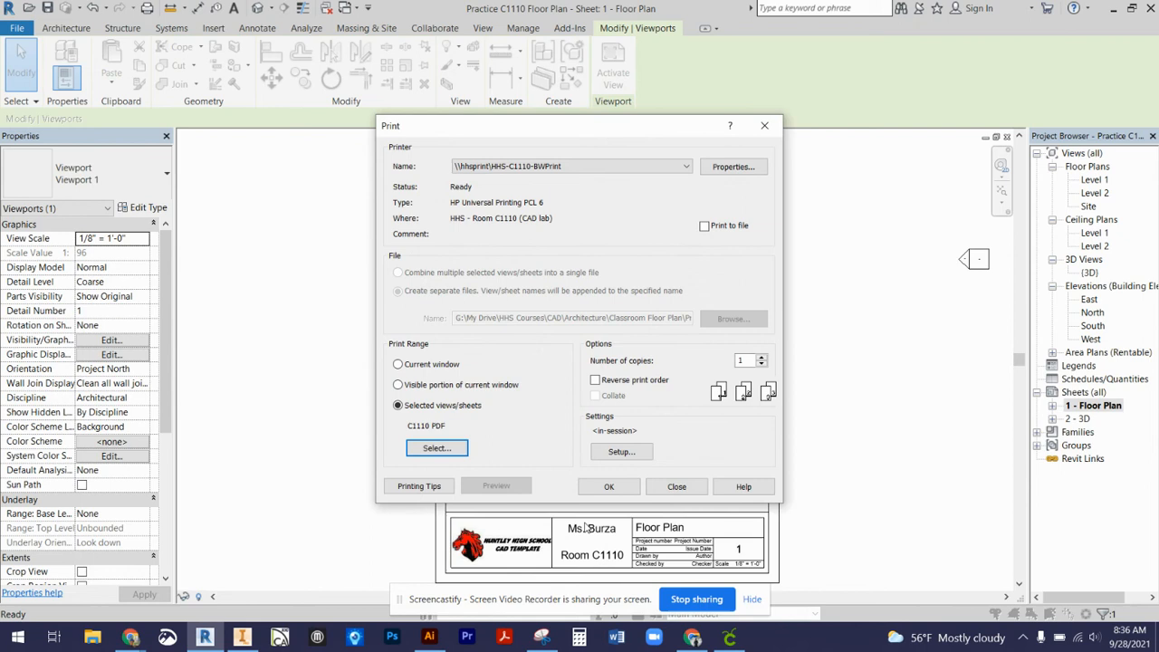